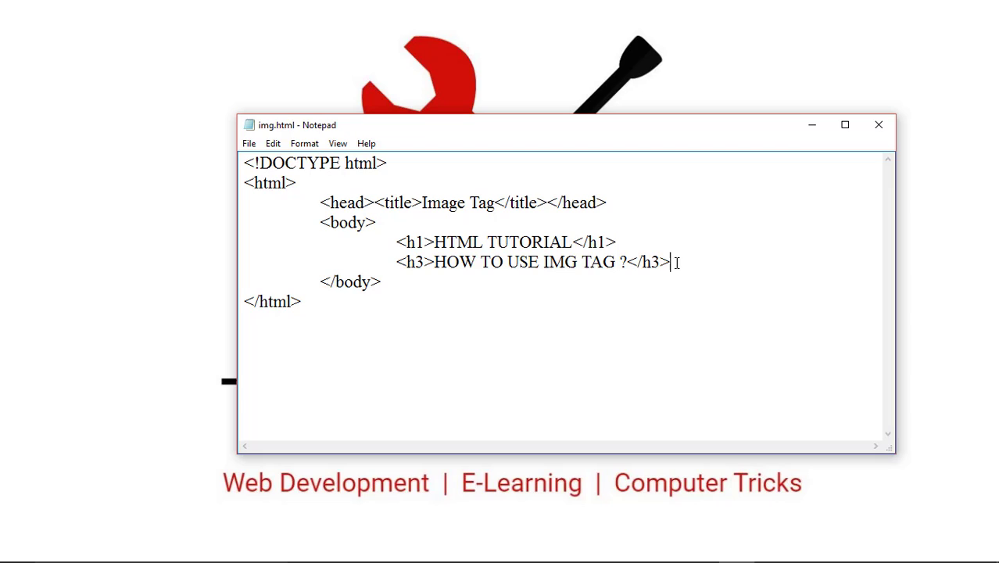
- On a new line below the h3 heading, type <img src=""> with the cursor between the quotes
key("enter")
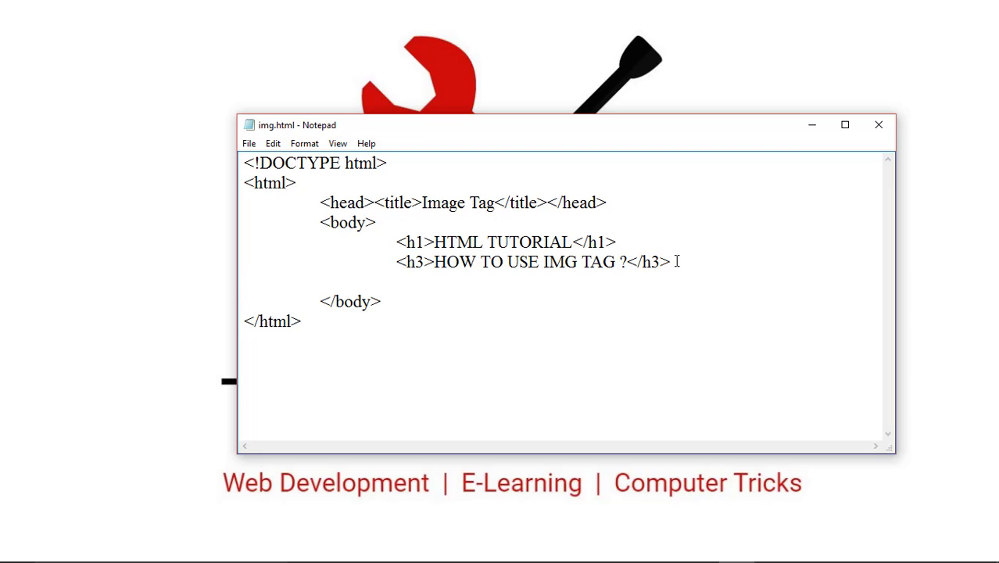
type("<>")
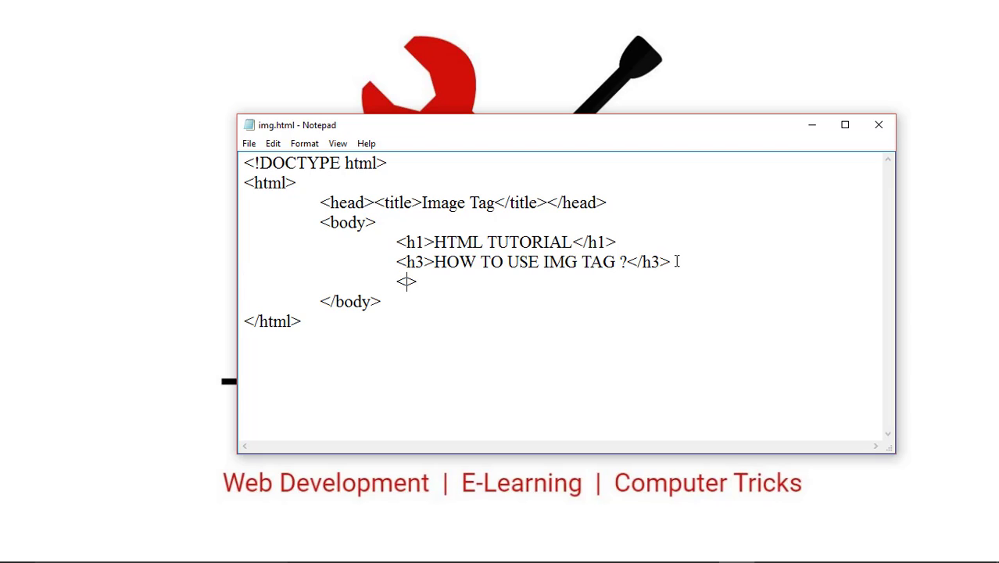
type("img")
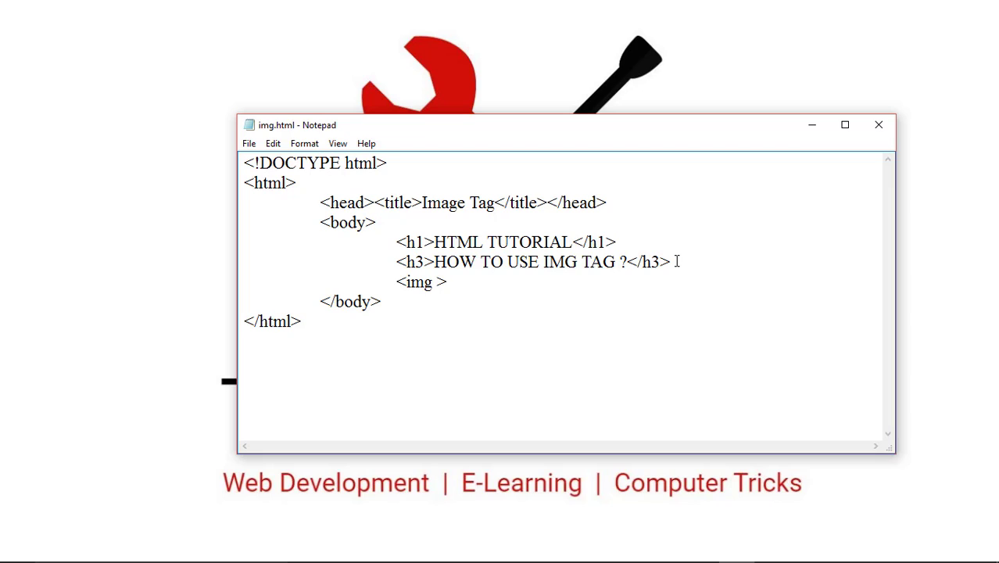
type("src=")
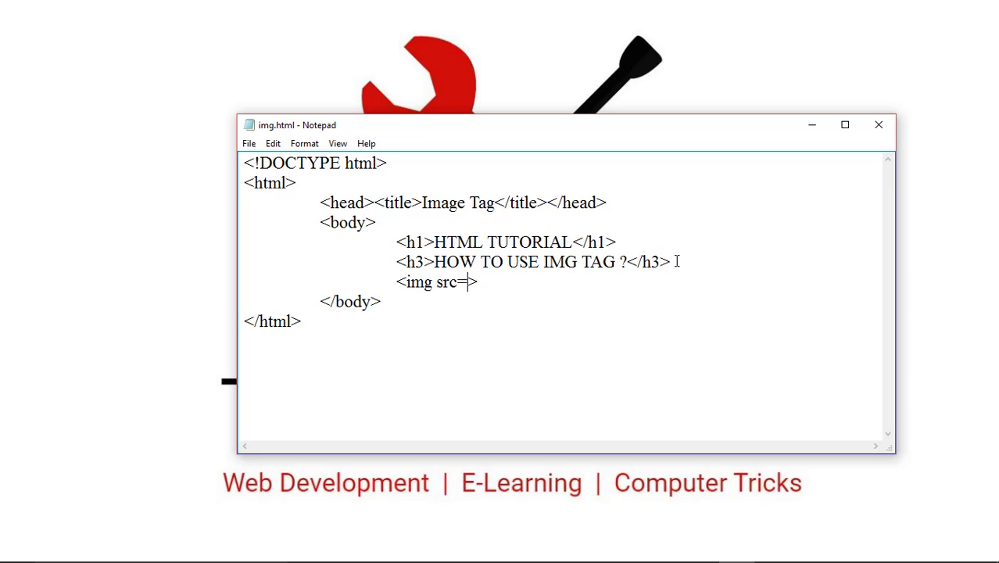
type("\"\"")
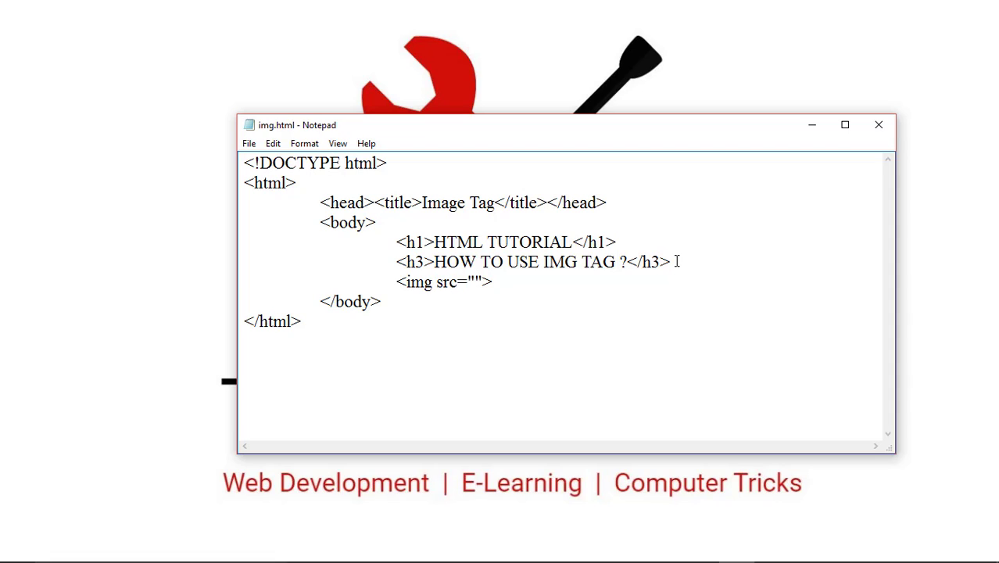
left_click(474, 281)
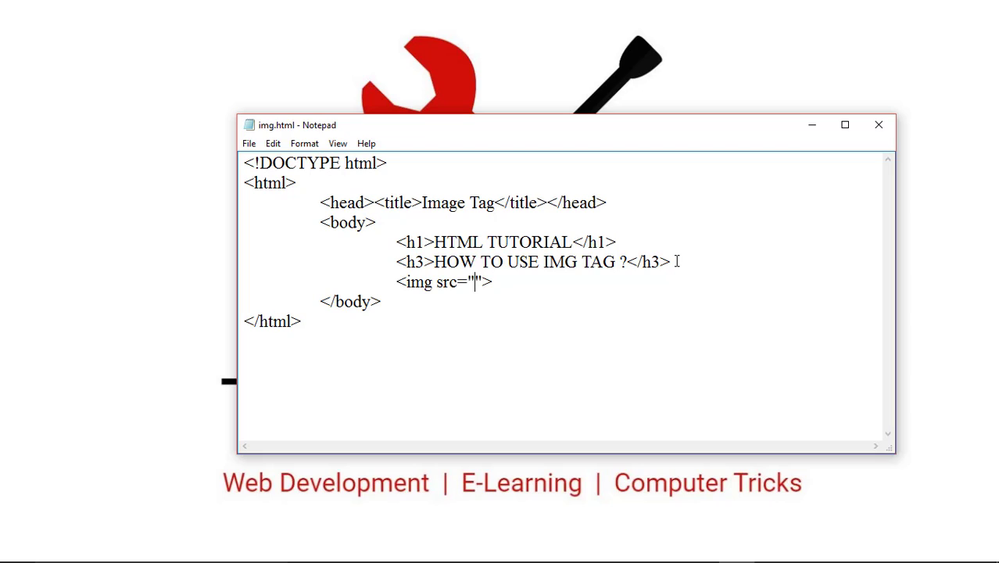
mouse_move(697, 238)
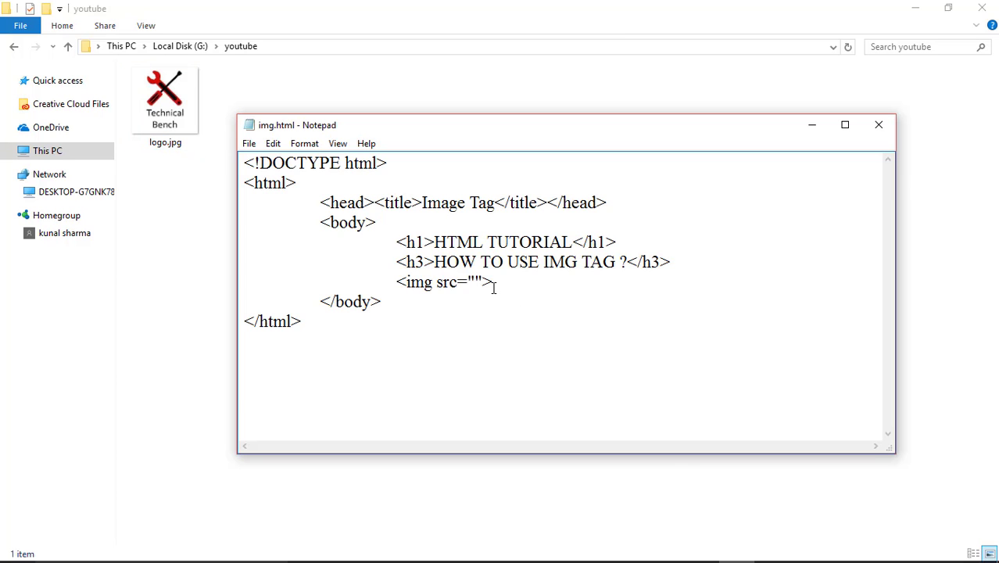
- Fill the img tag with src="logo.jpg" and alt="logo"
type("logo.")
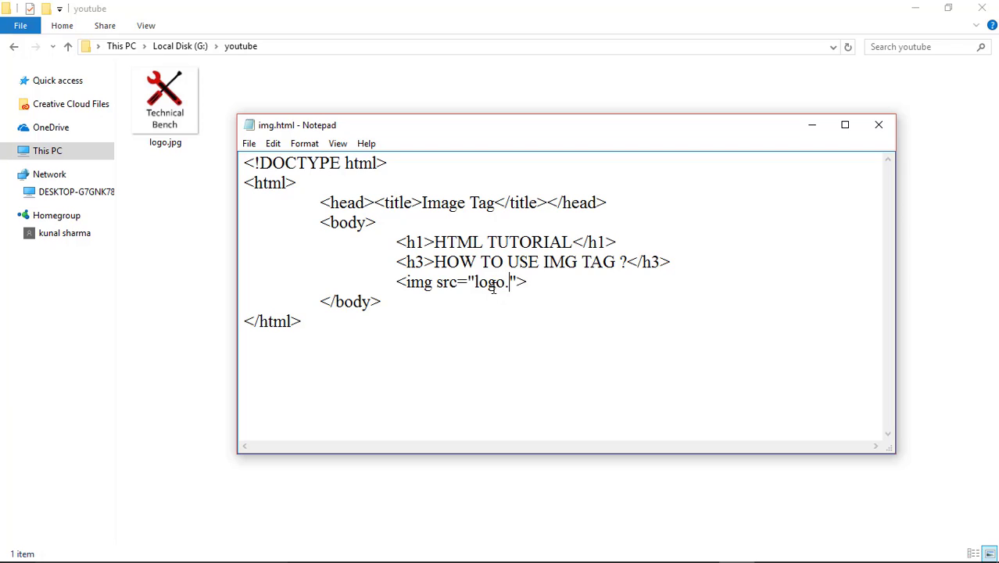
type("jpg")
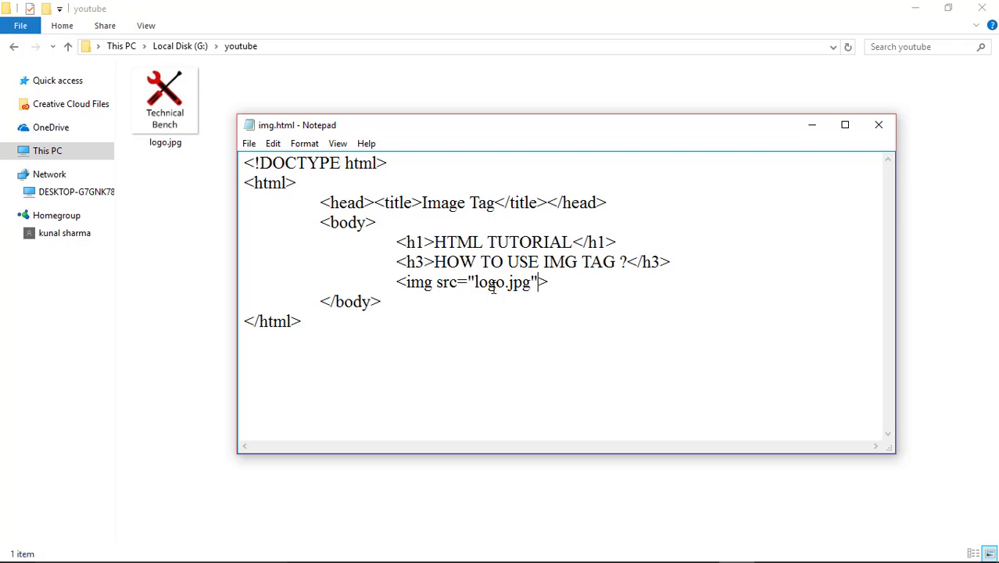
type("alt")
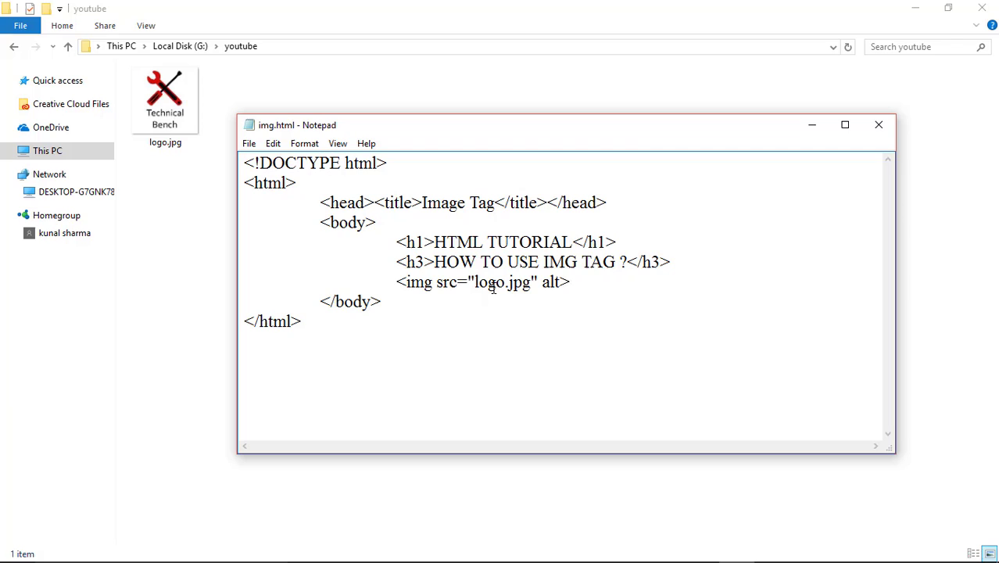
type("\"\"")
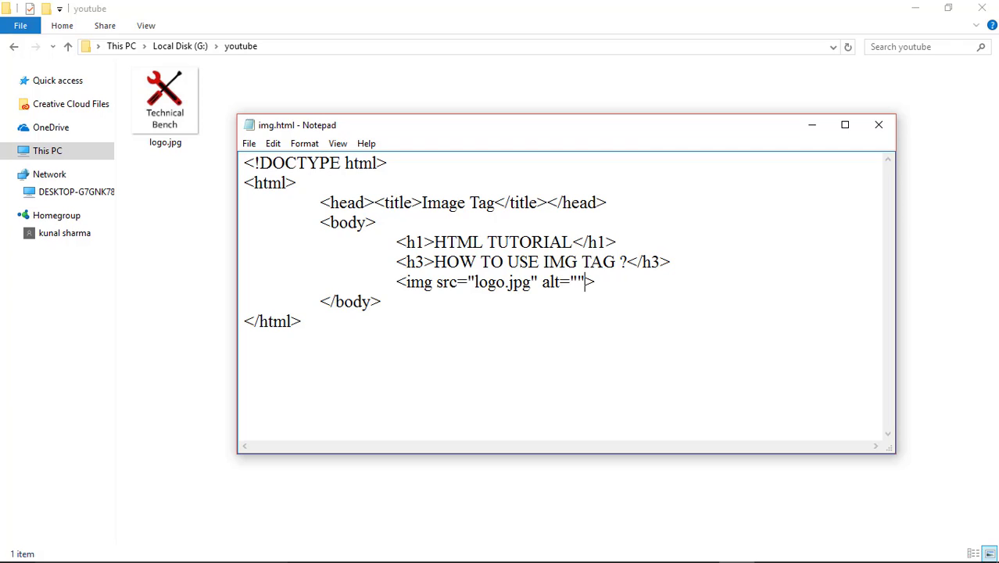
double_click(551, 281)
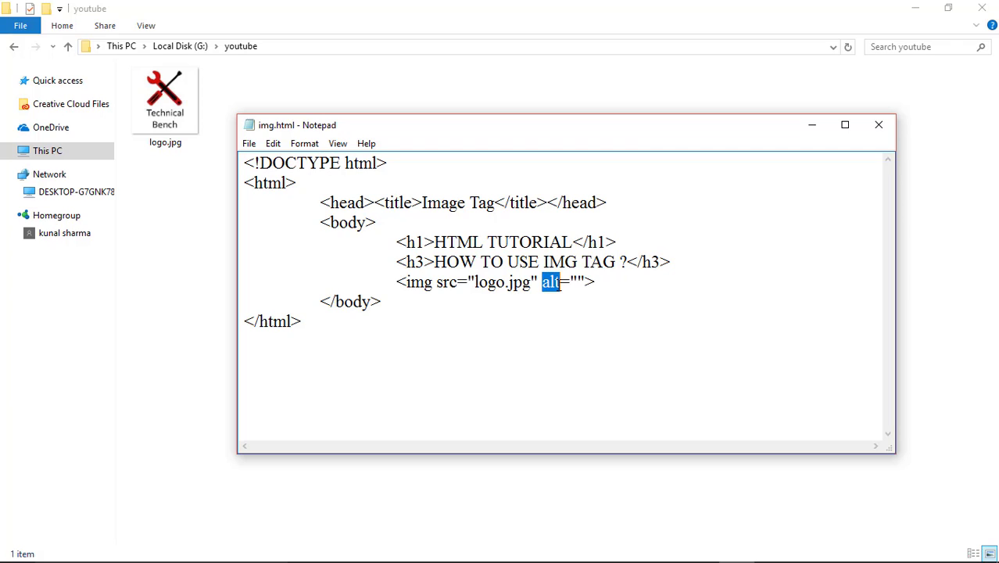
left_click(520, 281)
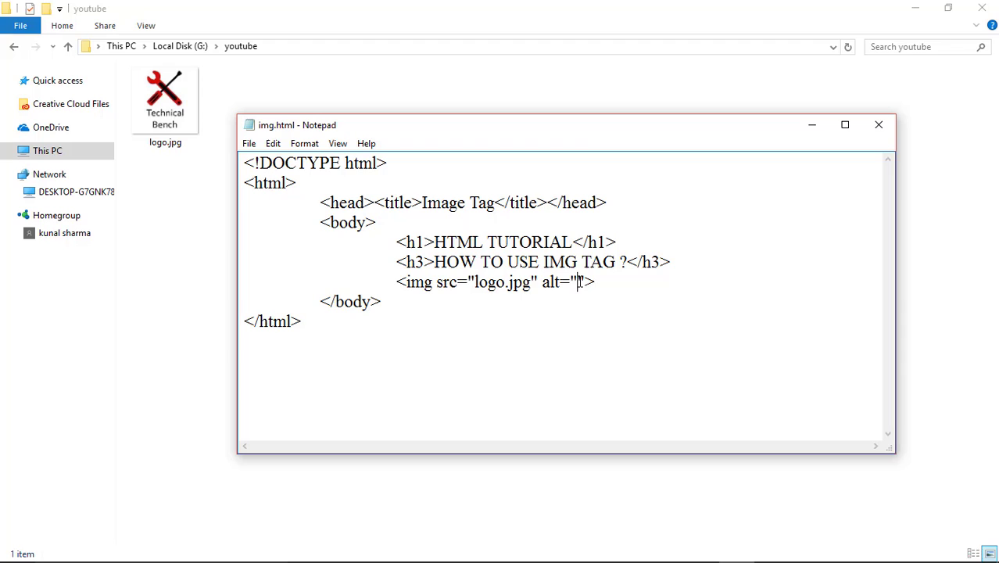
type("logo")
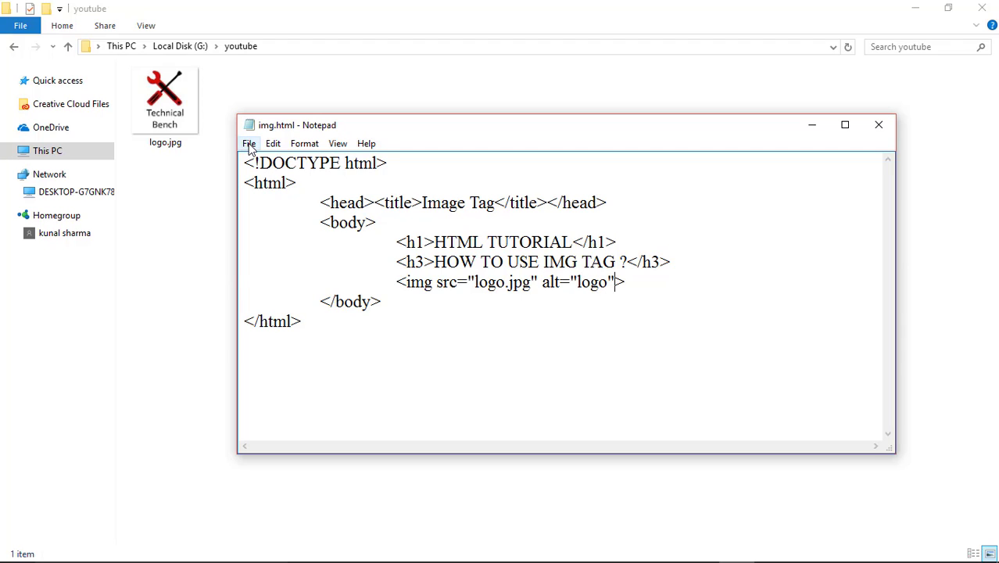
mouse_move(266, 194)
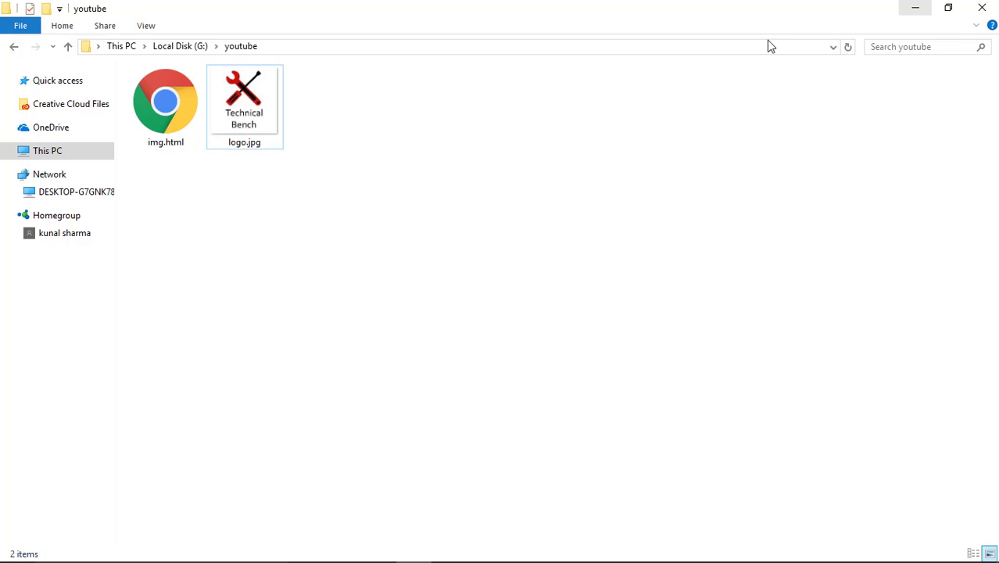
- Open img.html in Google Chrome from File Explorer
left_click(164, 102)
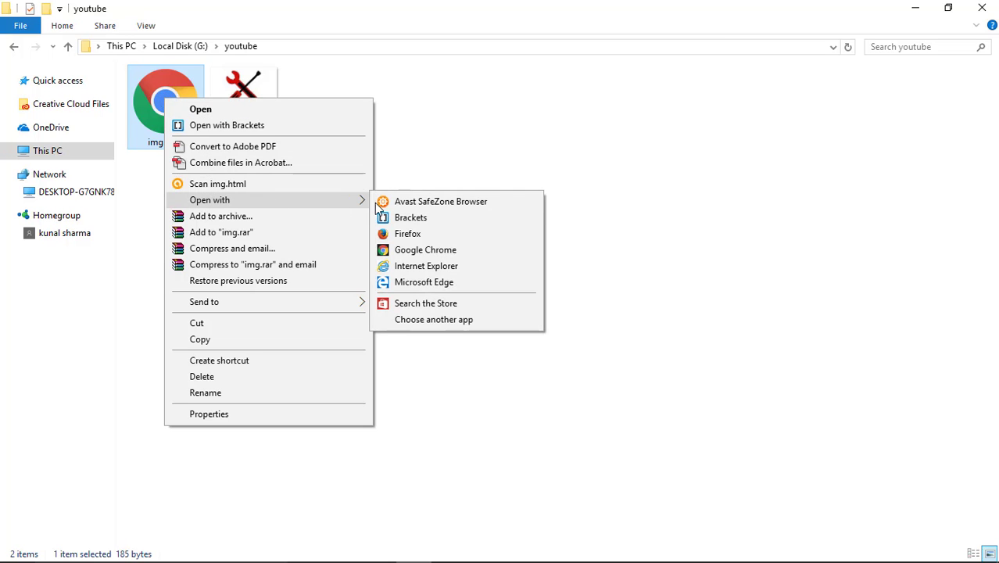
left_click(425, 249)
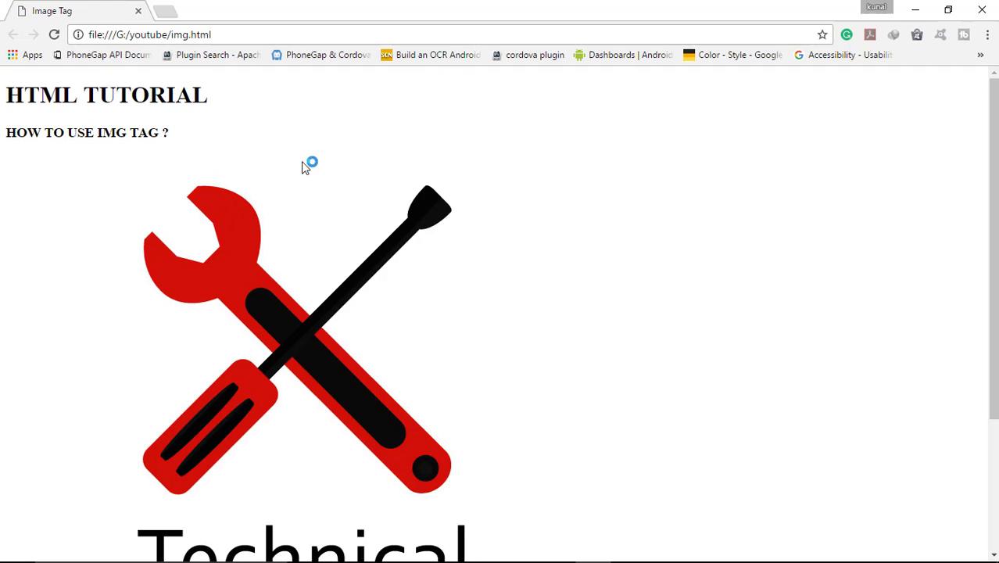
mouse_move(215, 365)
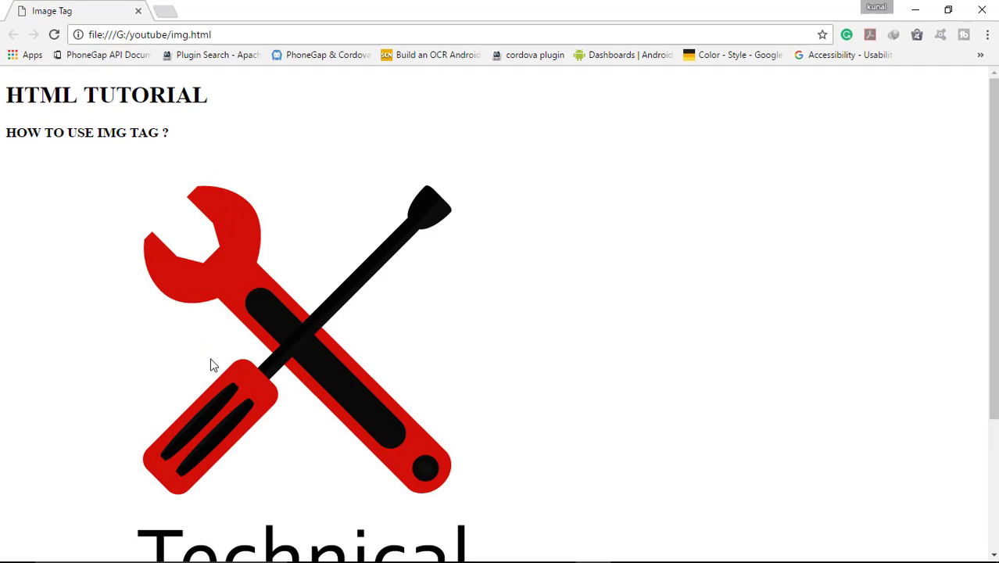
- Scroll down the img.html page in Chrome to view the oversized logo
scroll("down", 3)
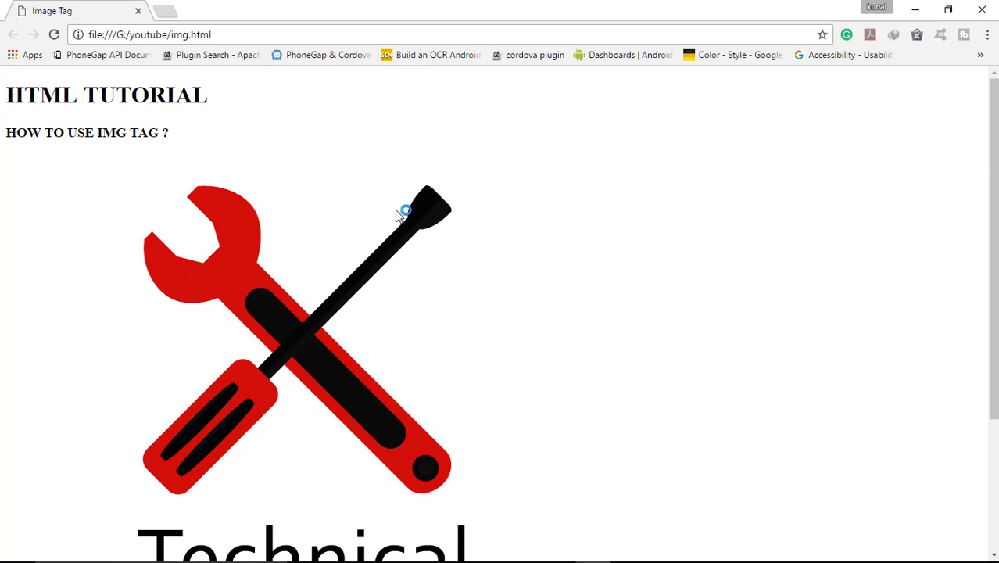
mouse_move(304, 291)
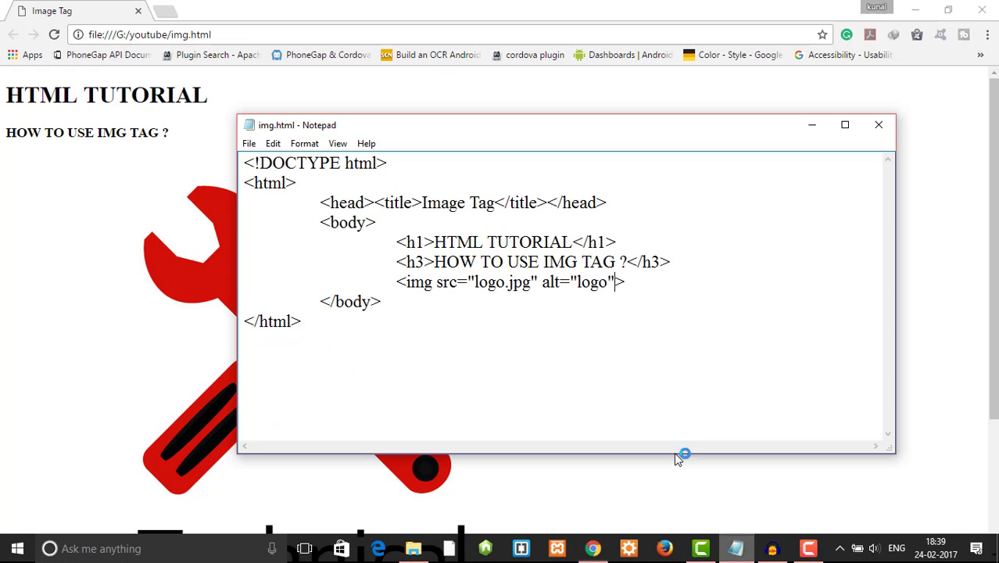
- Add width="400" and height="400" attributes to the img tag
type("width=")
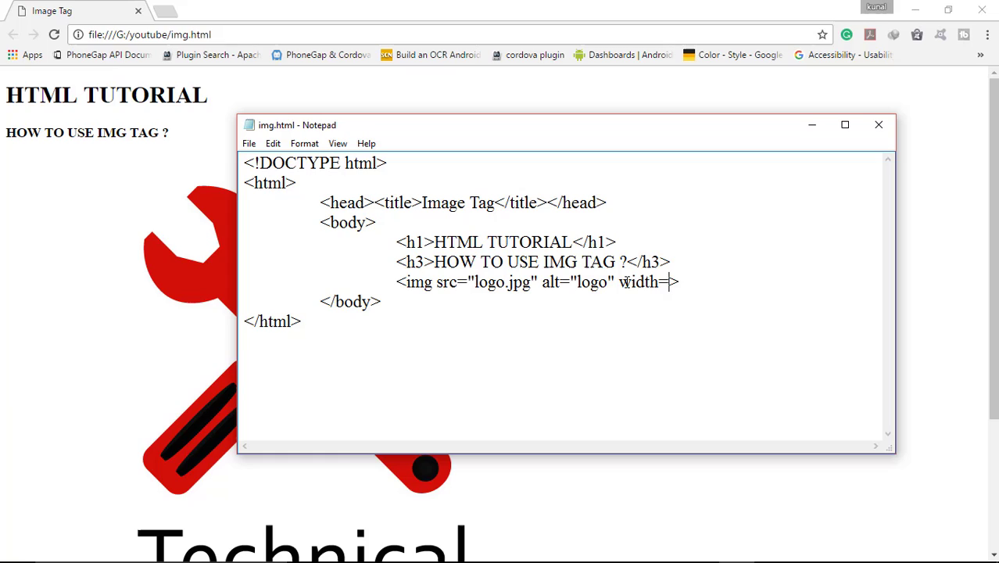
type("\"400\">")
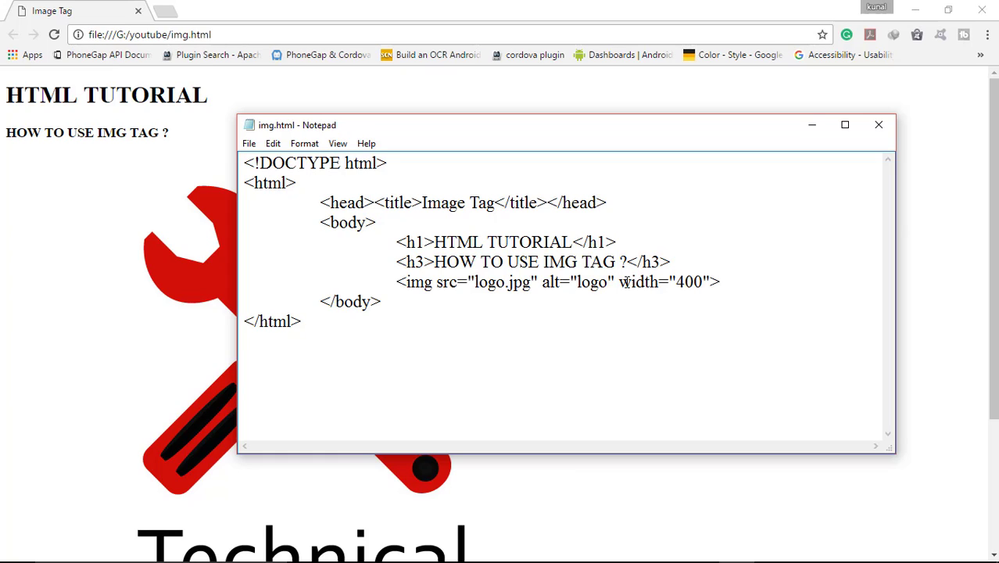
type("height=\"4")
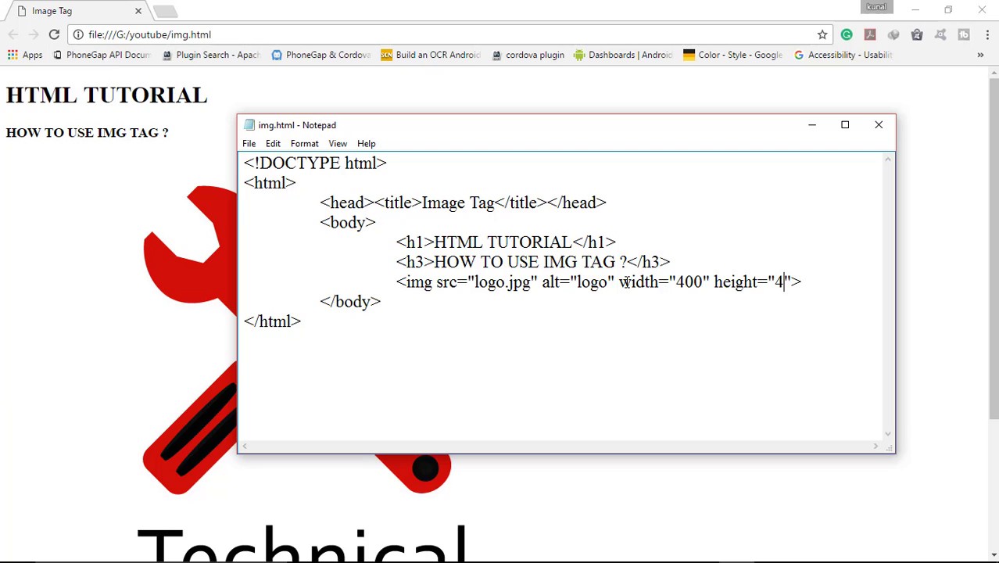
type("00")
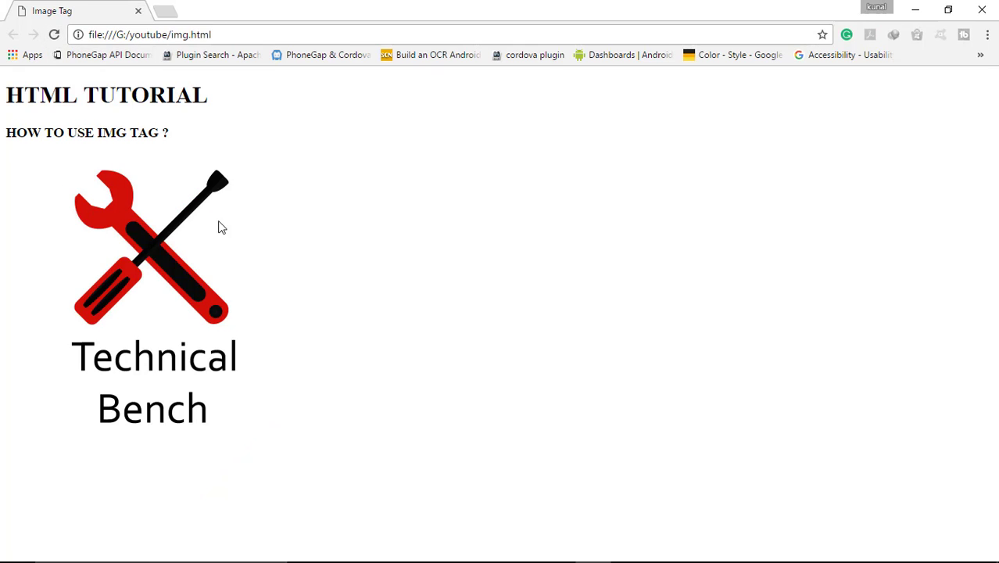
mouse_move(73, 221)
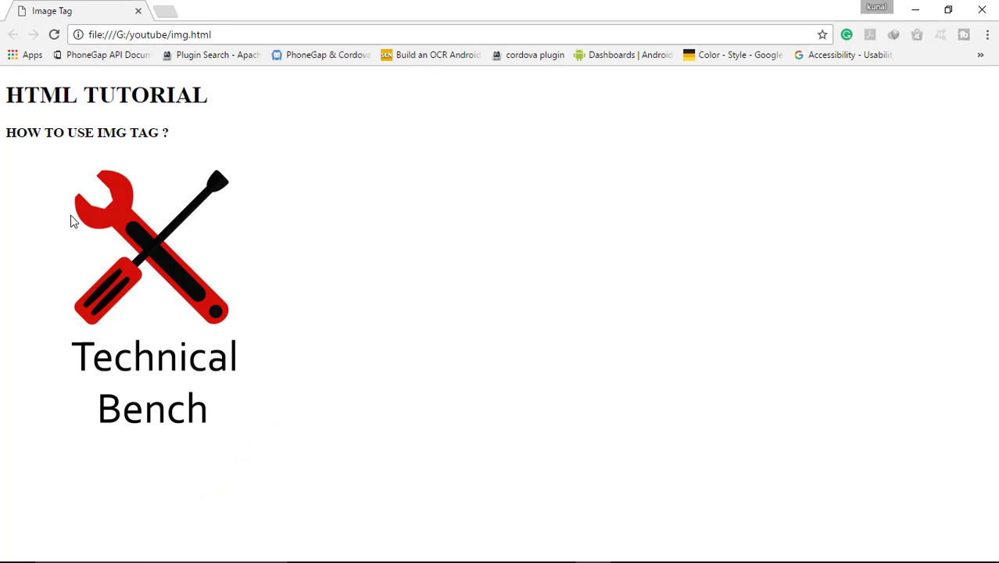
mouse_move(137, 262)
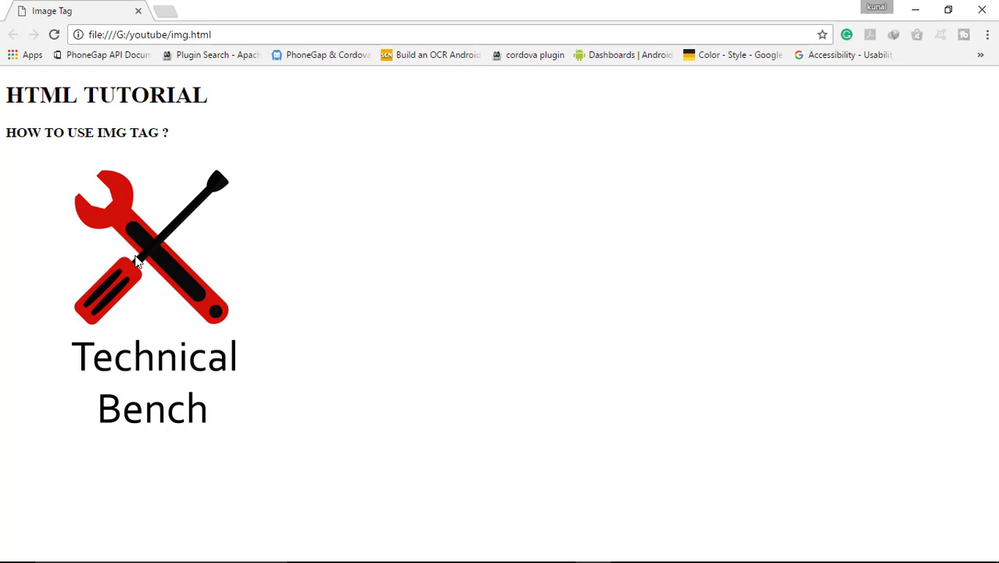